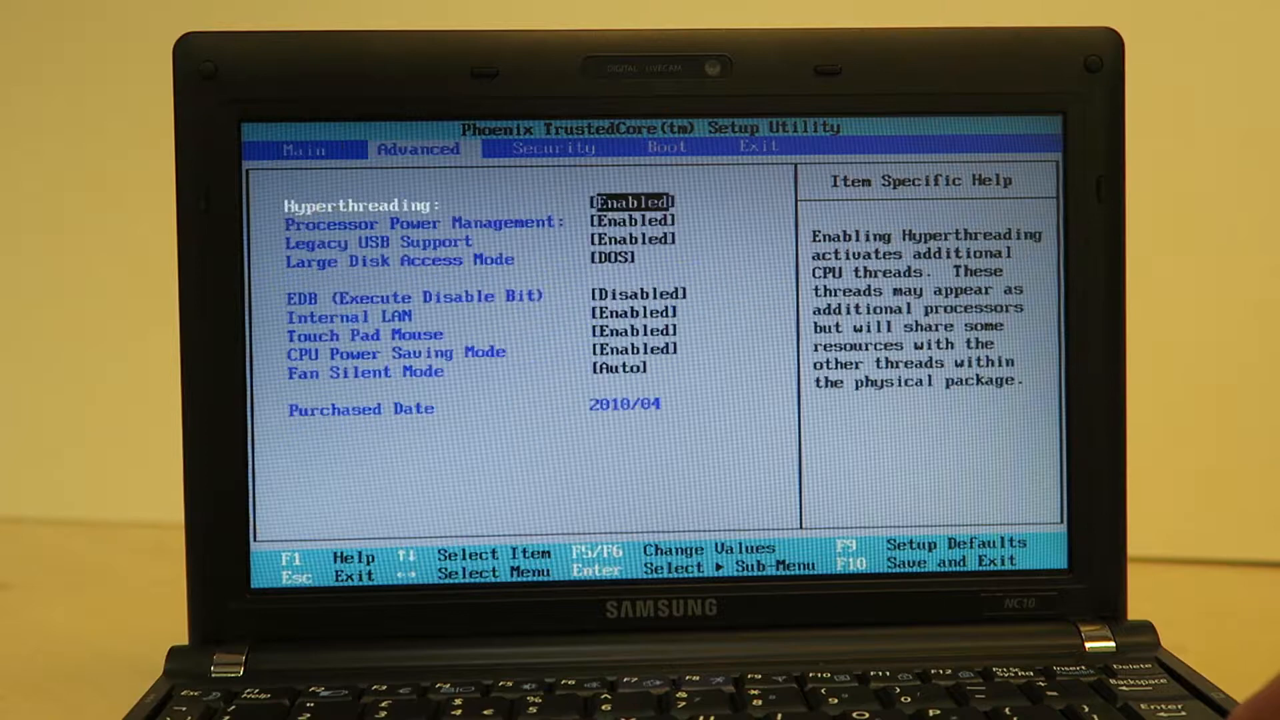
# - Move to the Boot tab and show the Boot Device Priority list with the Kingston USB first
pyautogui.press('Right')
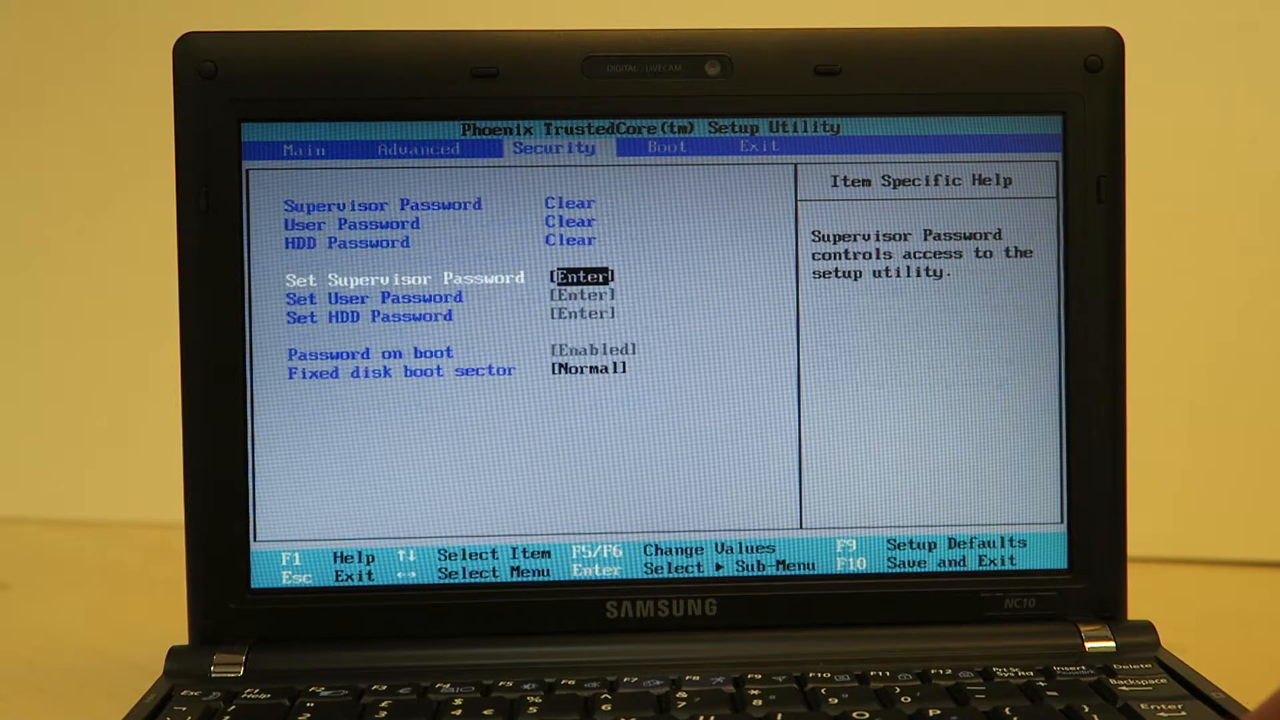
pyautogui.press('Right')
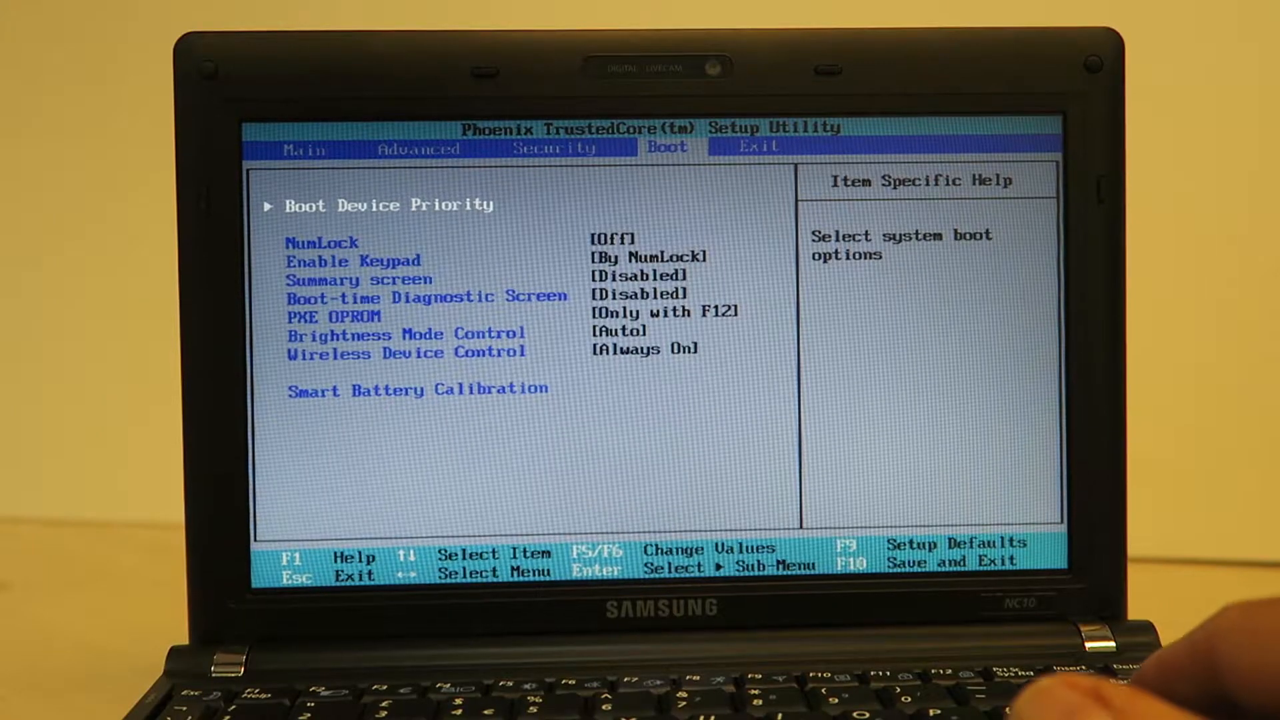
pyautogui.press('Enter')
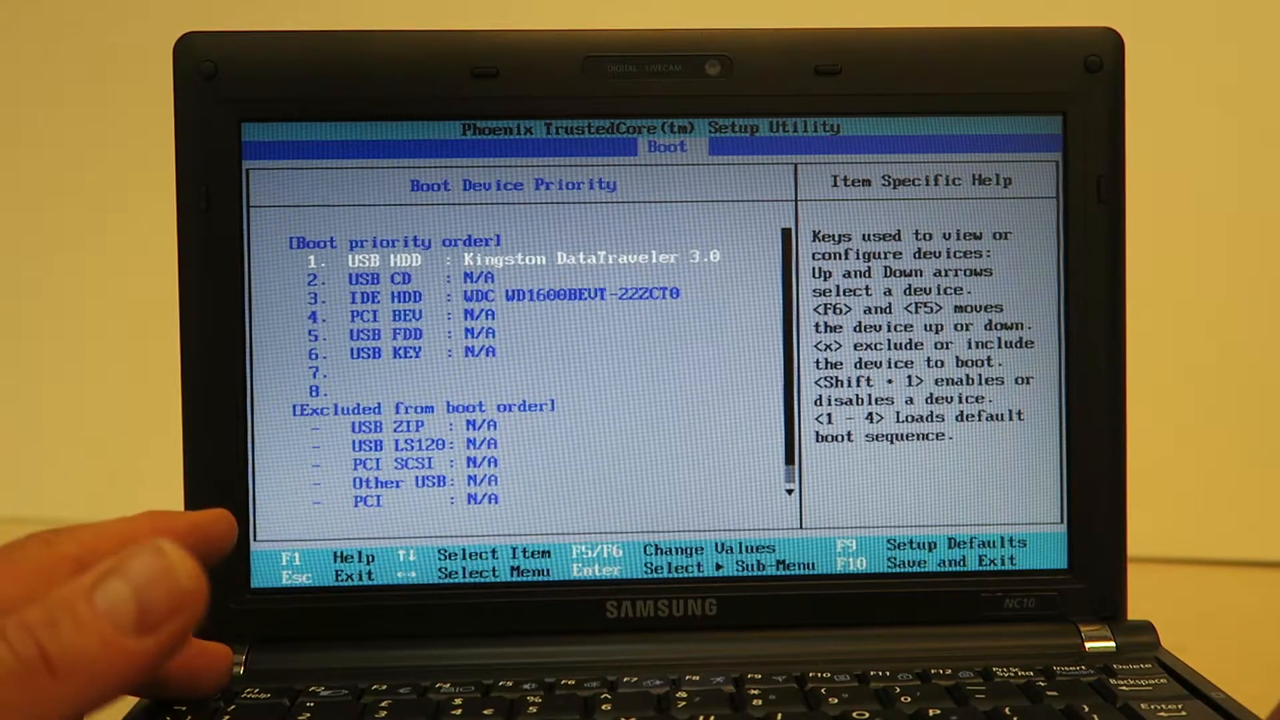
pyautogui.press('Right')
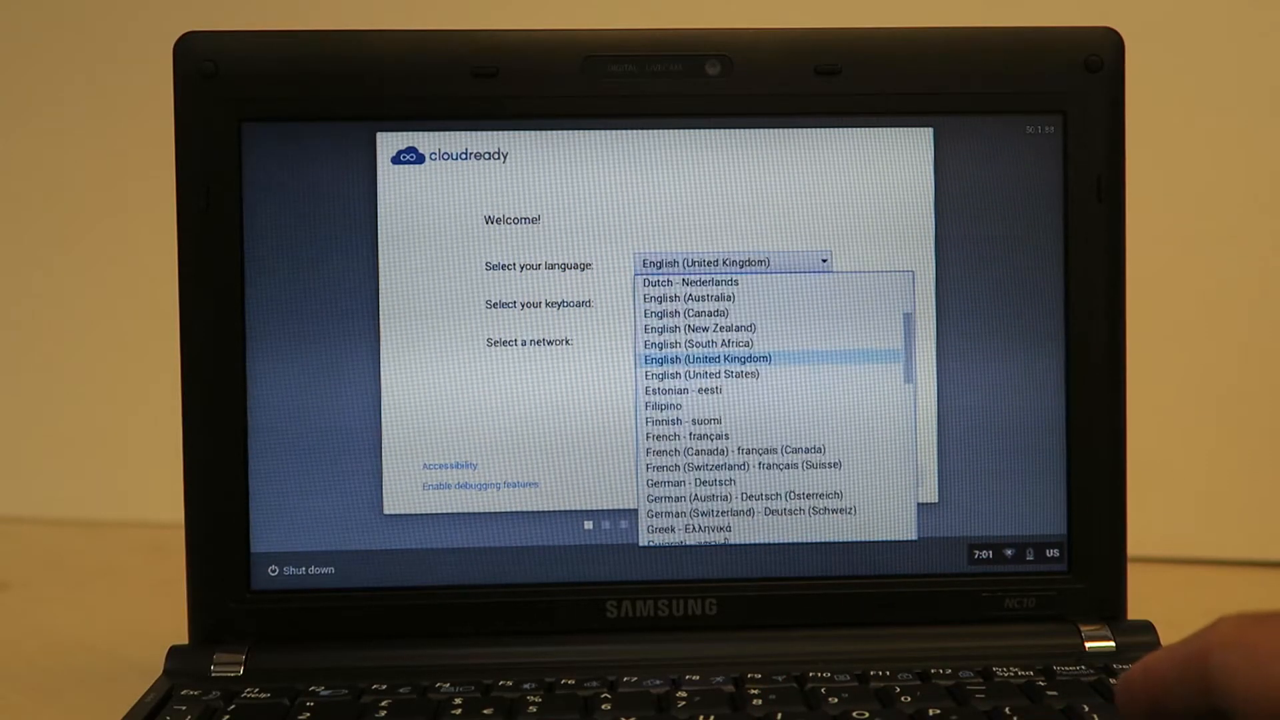
# - Choose English (United Kingdom), join The Technology Company Wi-Fi with its password, and continue
pyautogui.click(706, 360)
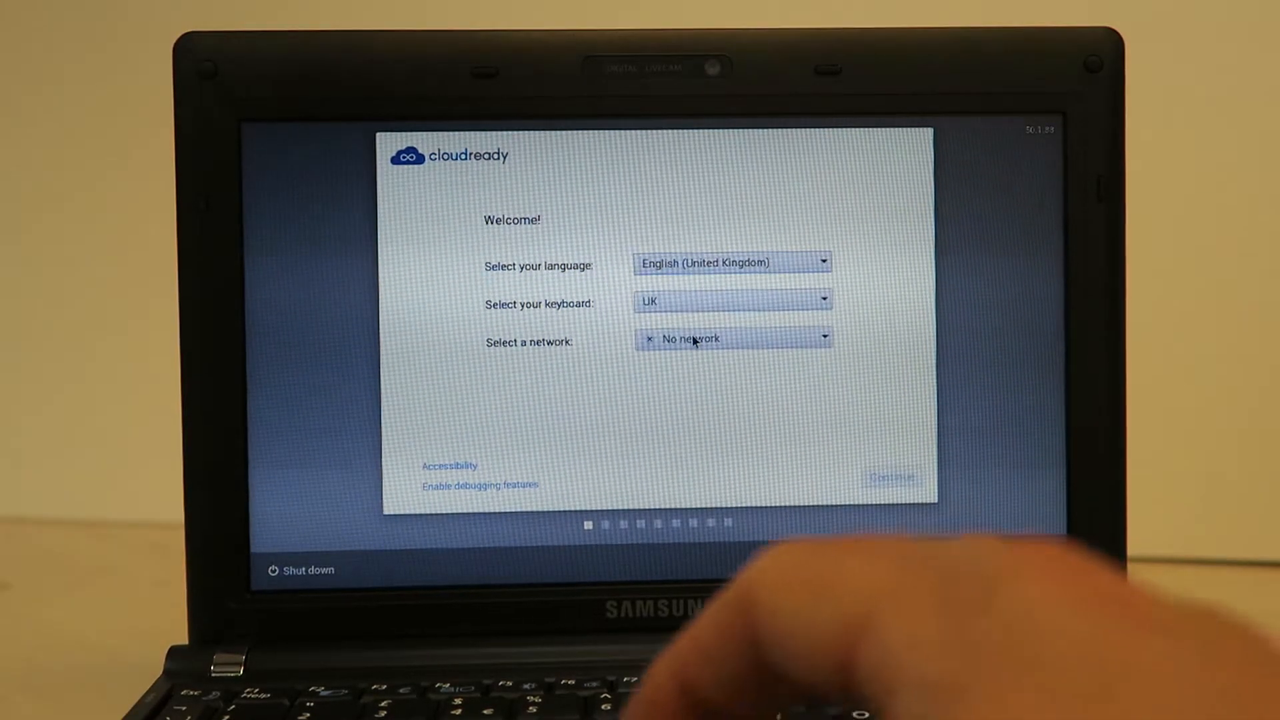
pyautogui.click(732, 338)
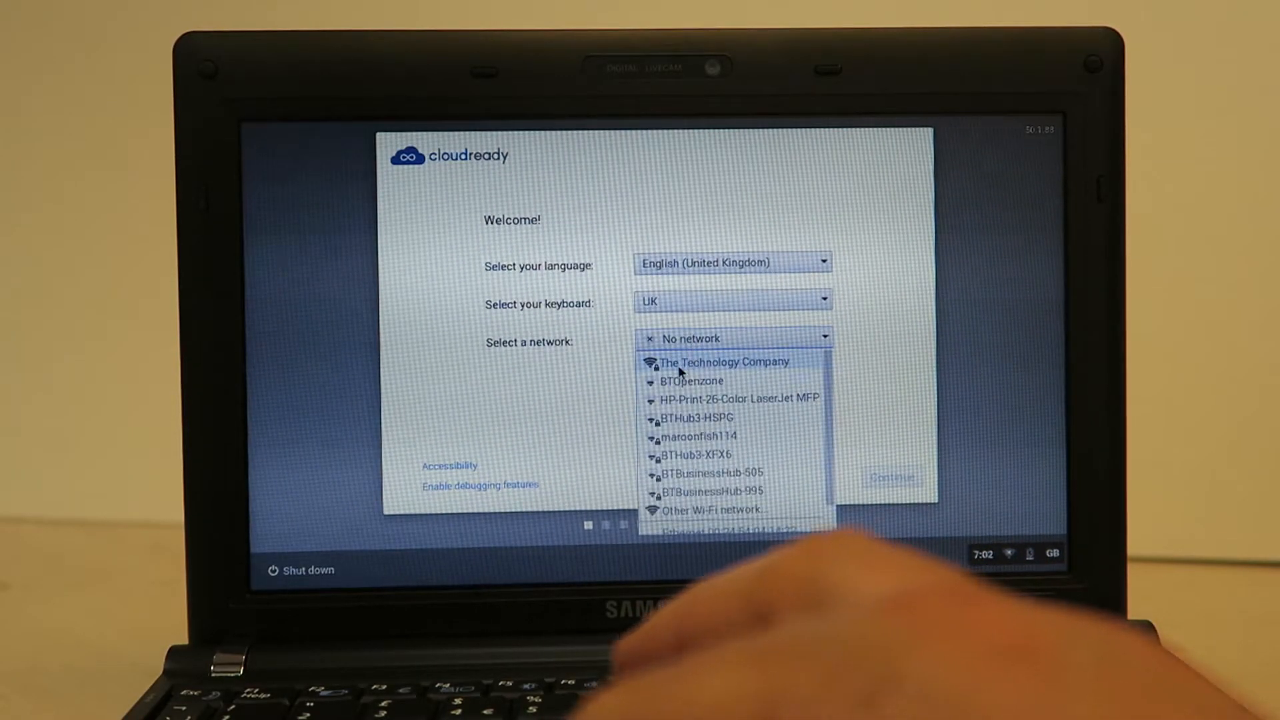
pyautogui.click(723, 362)
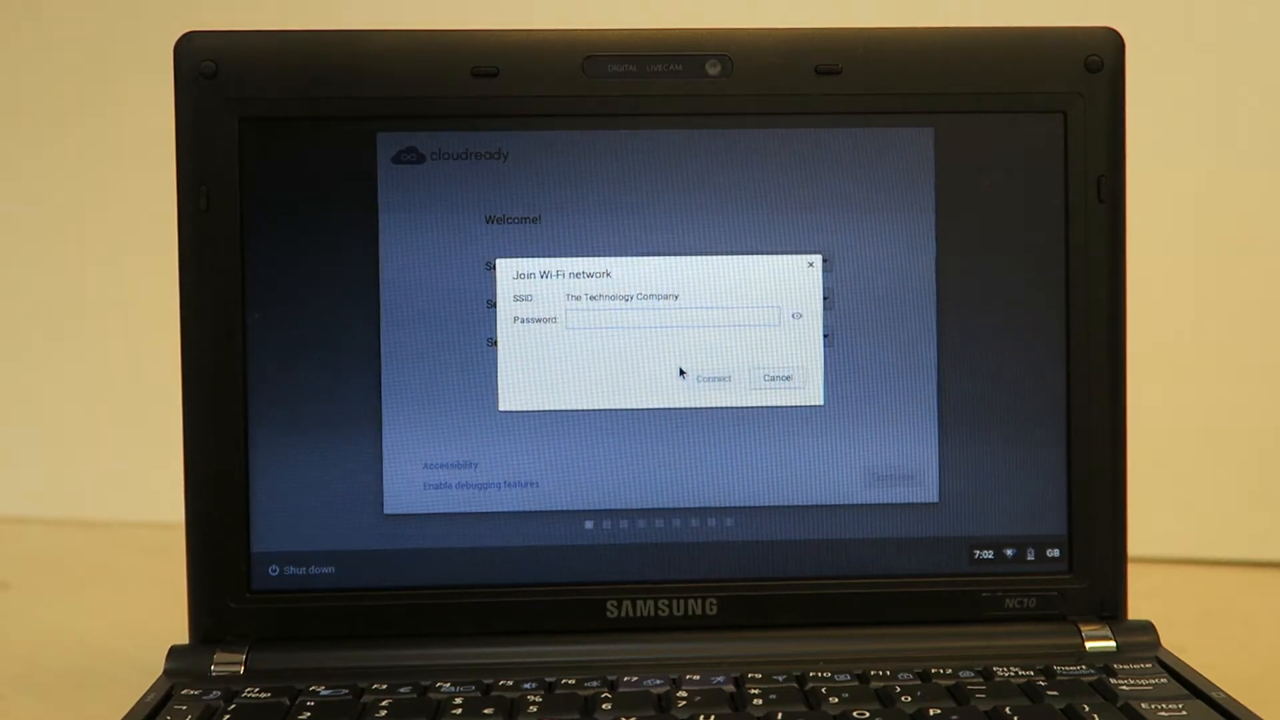
pyautogui.click(776, 378)
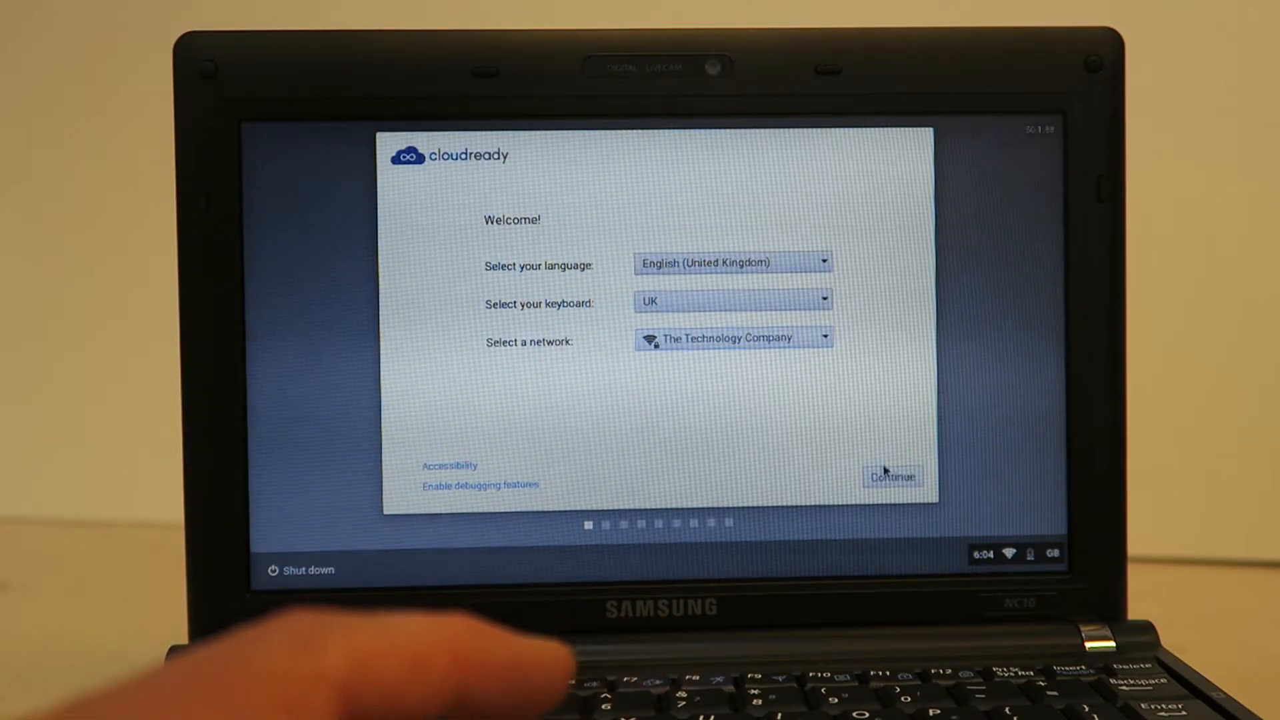
pyautogui.click(892, 476)
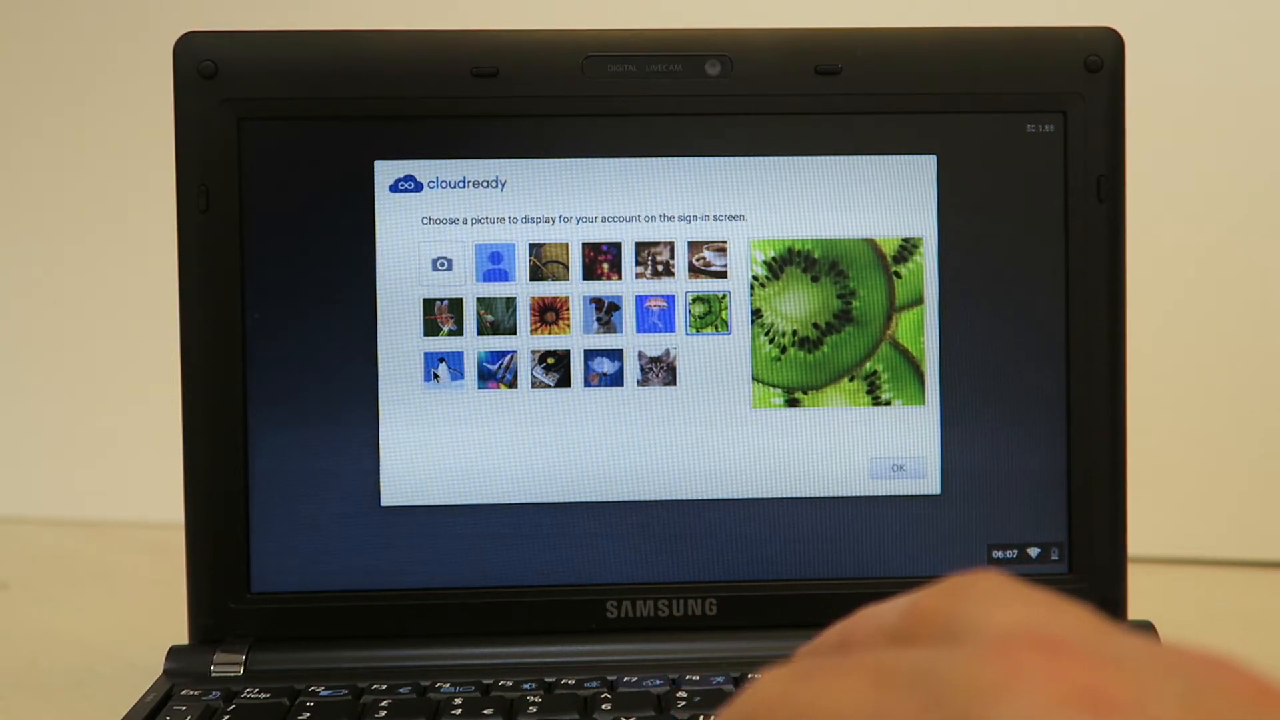
pyautogui.moveTo(865, 416)
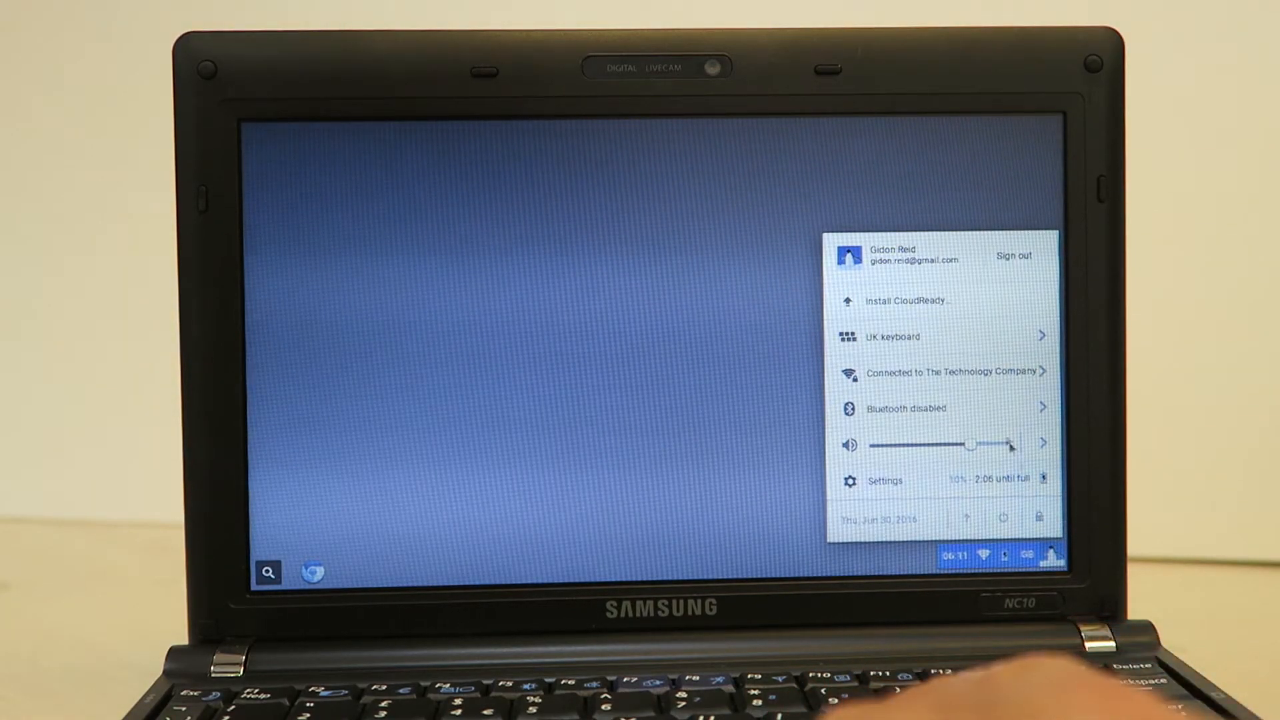
pyautogui.moveTo(918, 301)
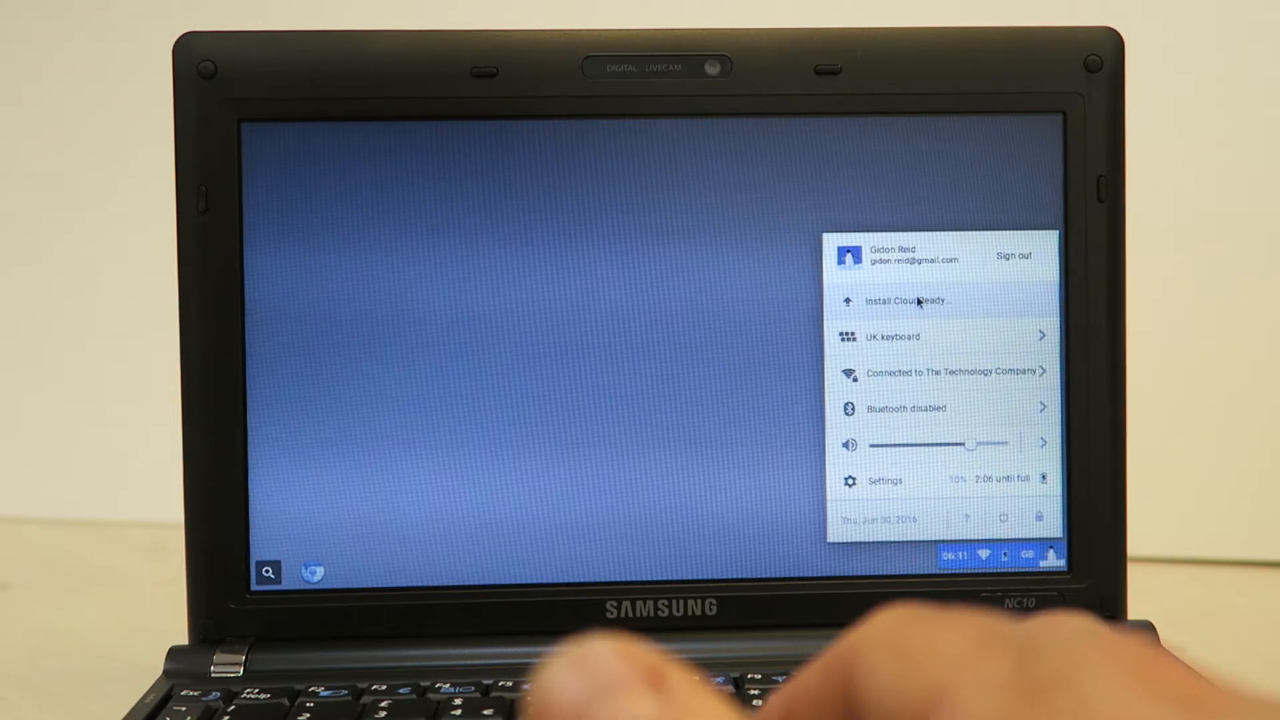
# - Launch Install CloudReady from the status tray menu, showing its data-backup warning
pyautogui.click(906, 300)
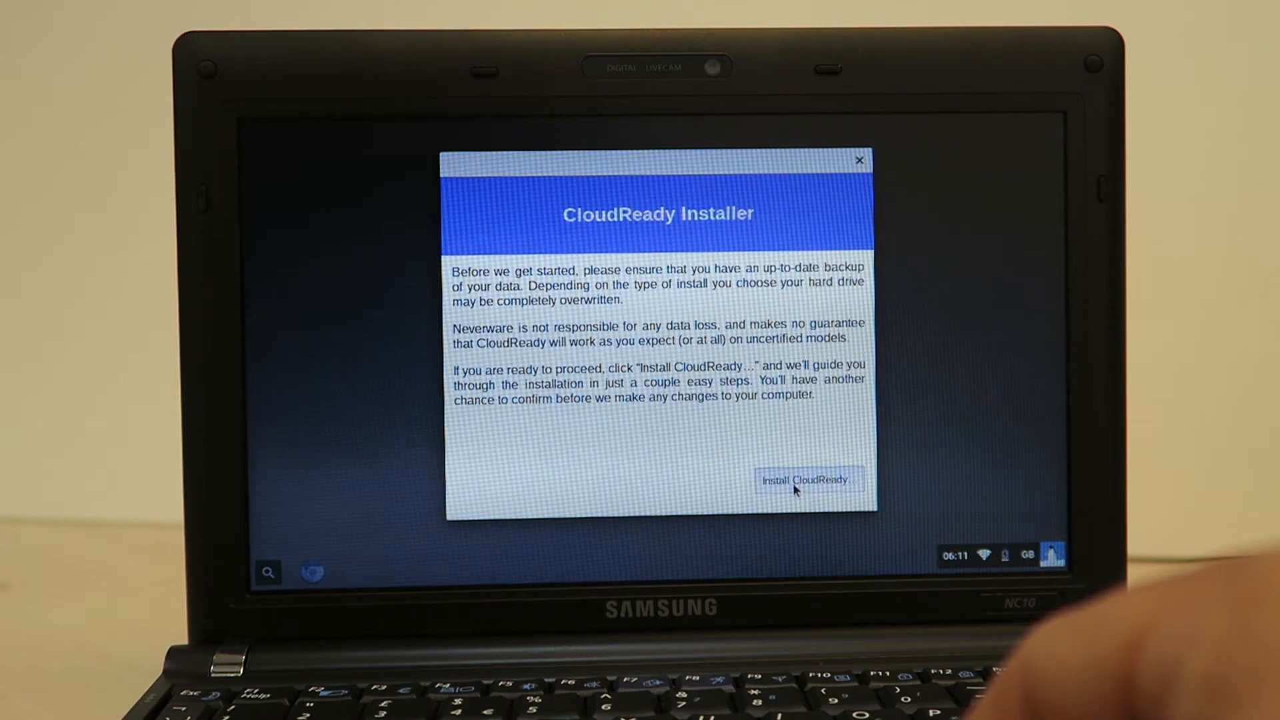
# - Accept the backup warning, choose Standalone install, and erase the hard drive to install CloudReady
pyautogui.click(808, 480)
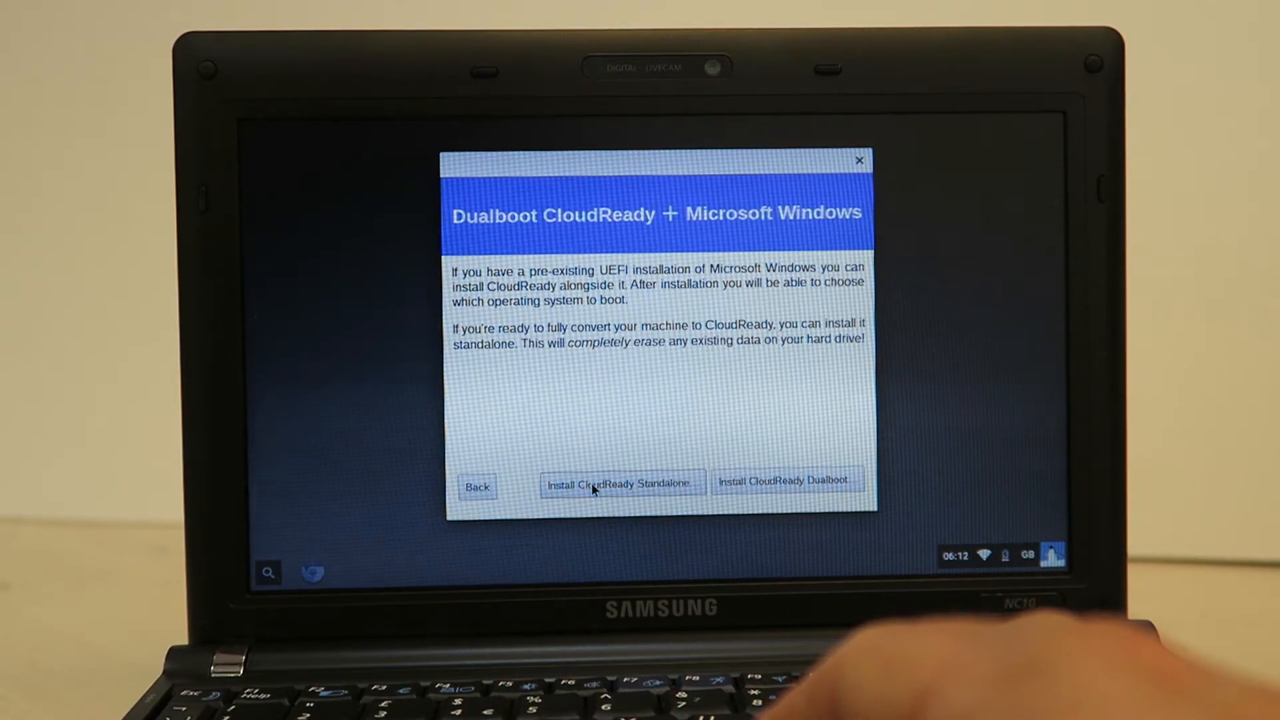
pyautogui.click(622, 486)
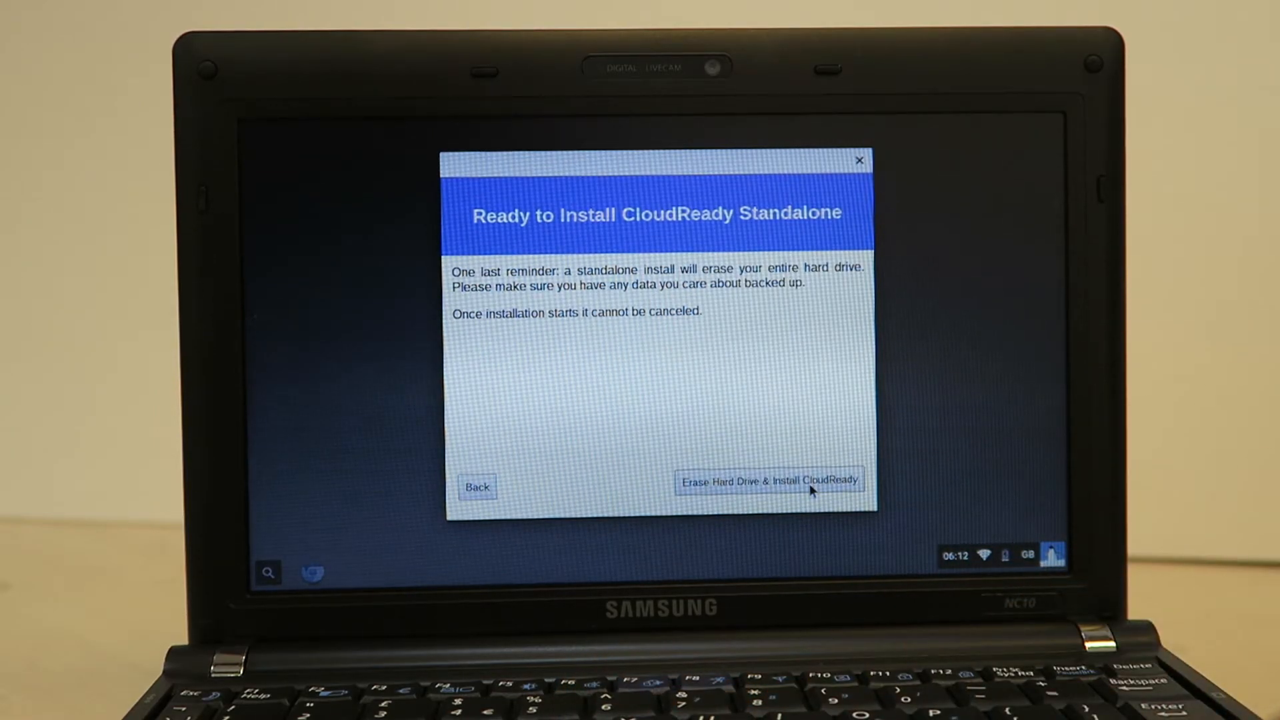
pyautogui.click(770, 480)
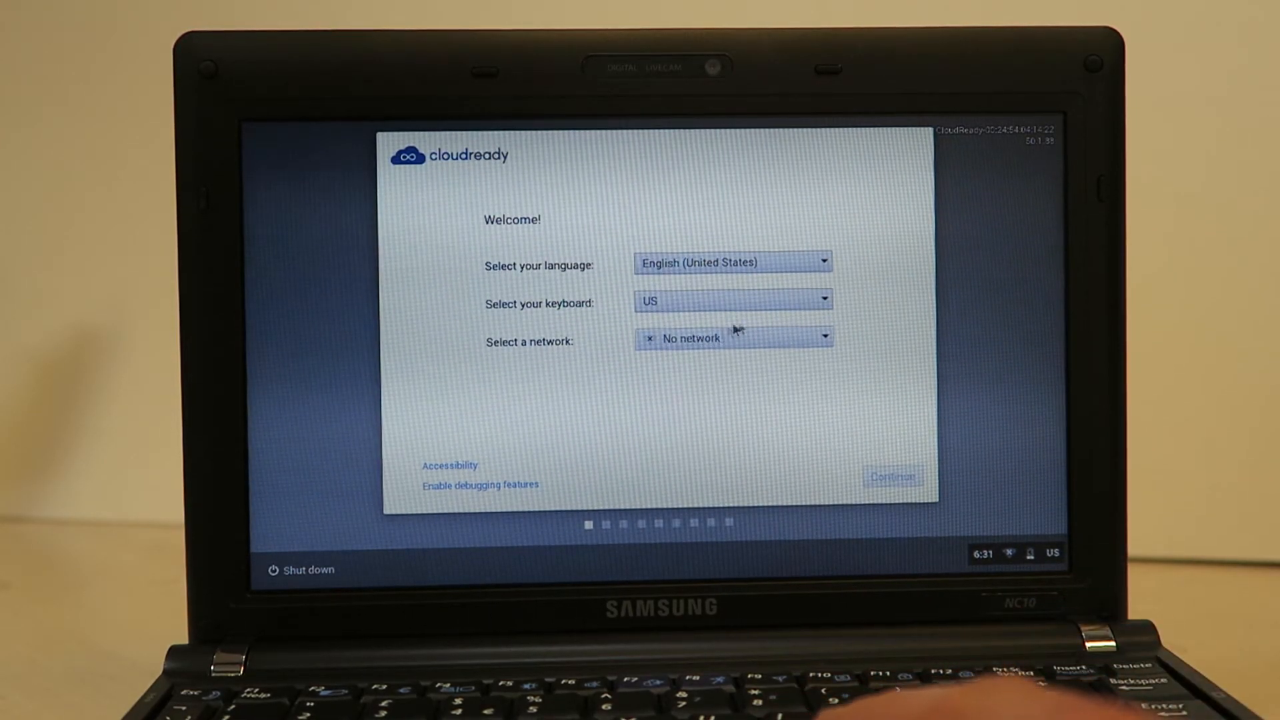
# - Choose English (United Kingdom) on the fresh install, keep the connected network, and continue
pyautogui.click(730, 262)
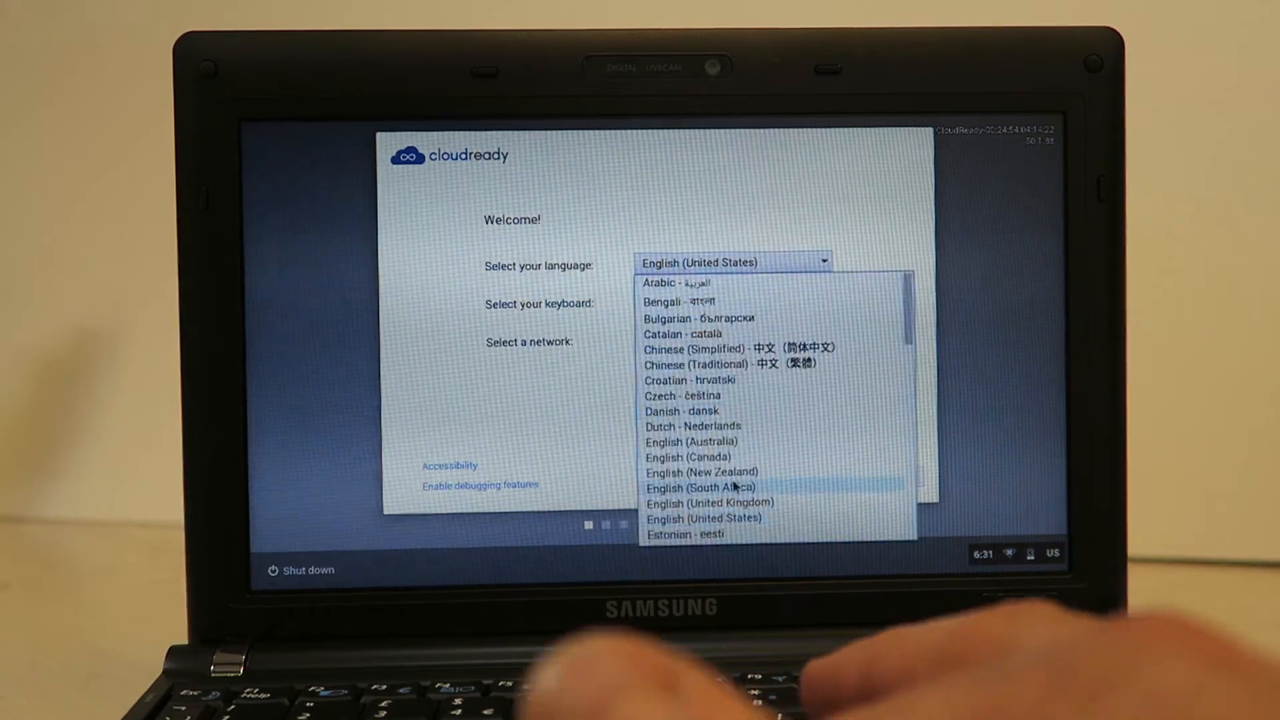
pyautogui.click(709, 502)
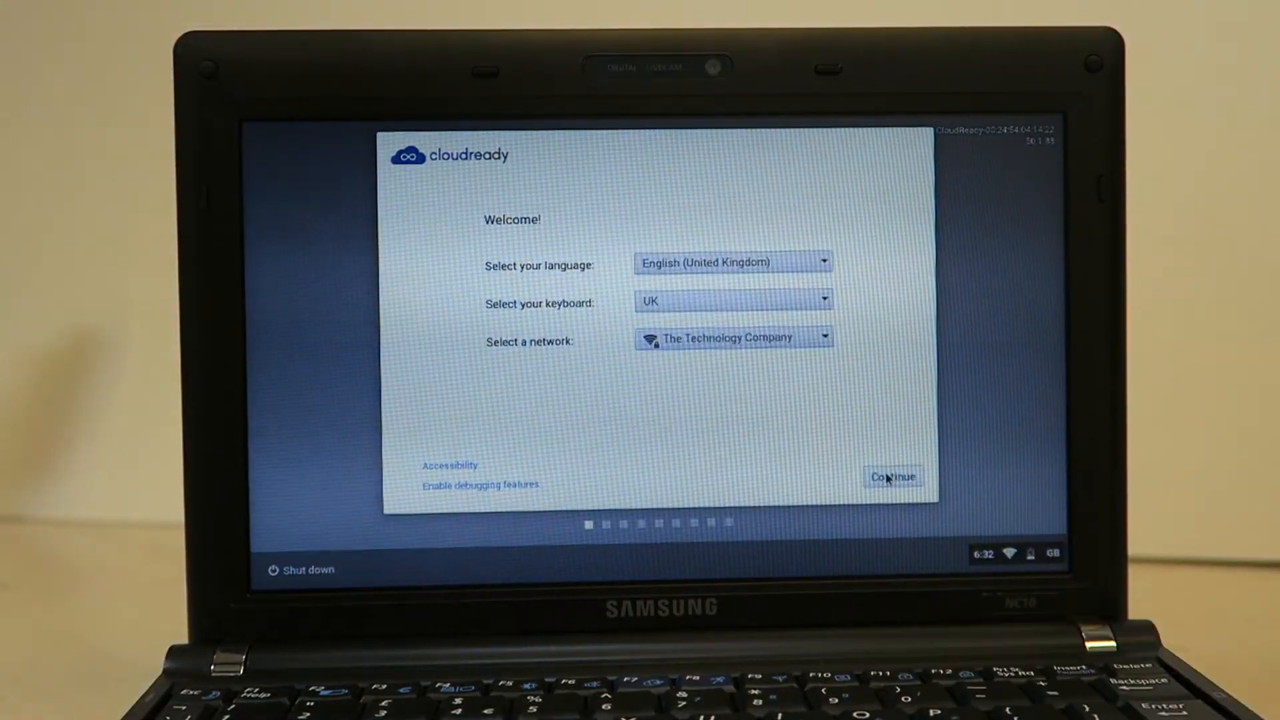
pyautogui.click(891, 476)
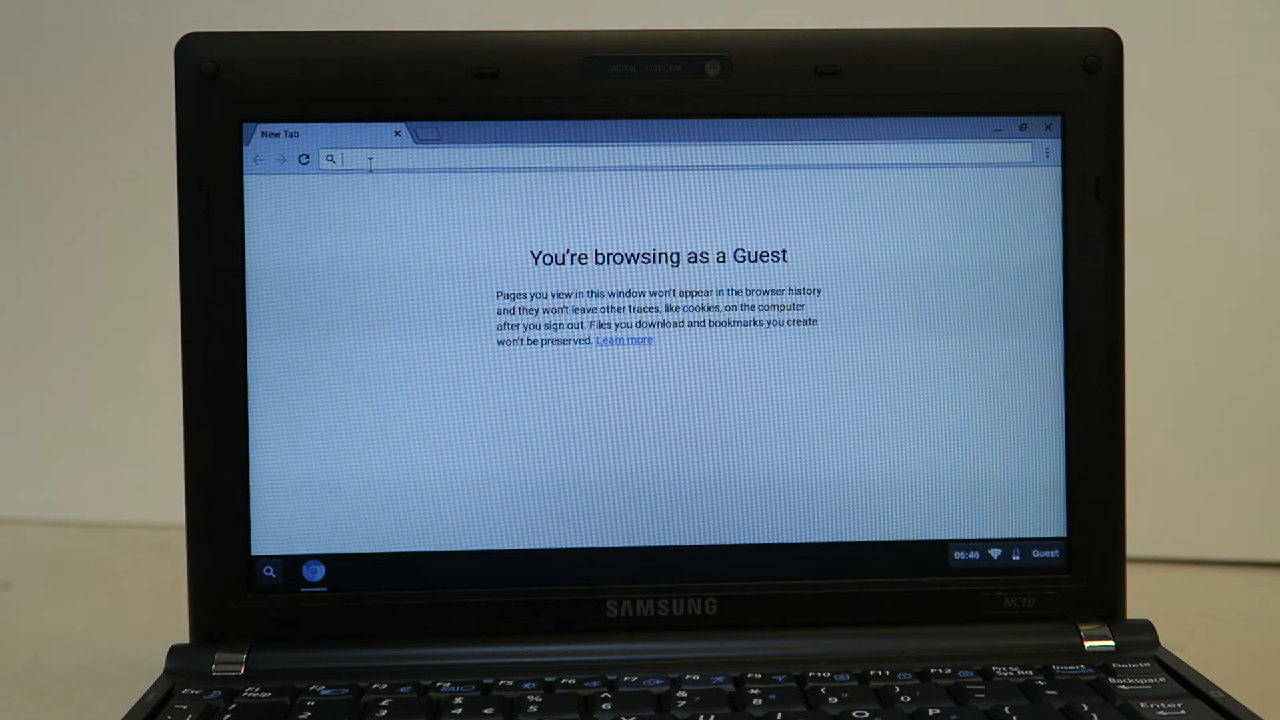
# - Search Google for 'news' from the guest New Tab omnibox
pyautogui.write('new')
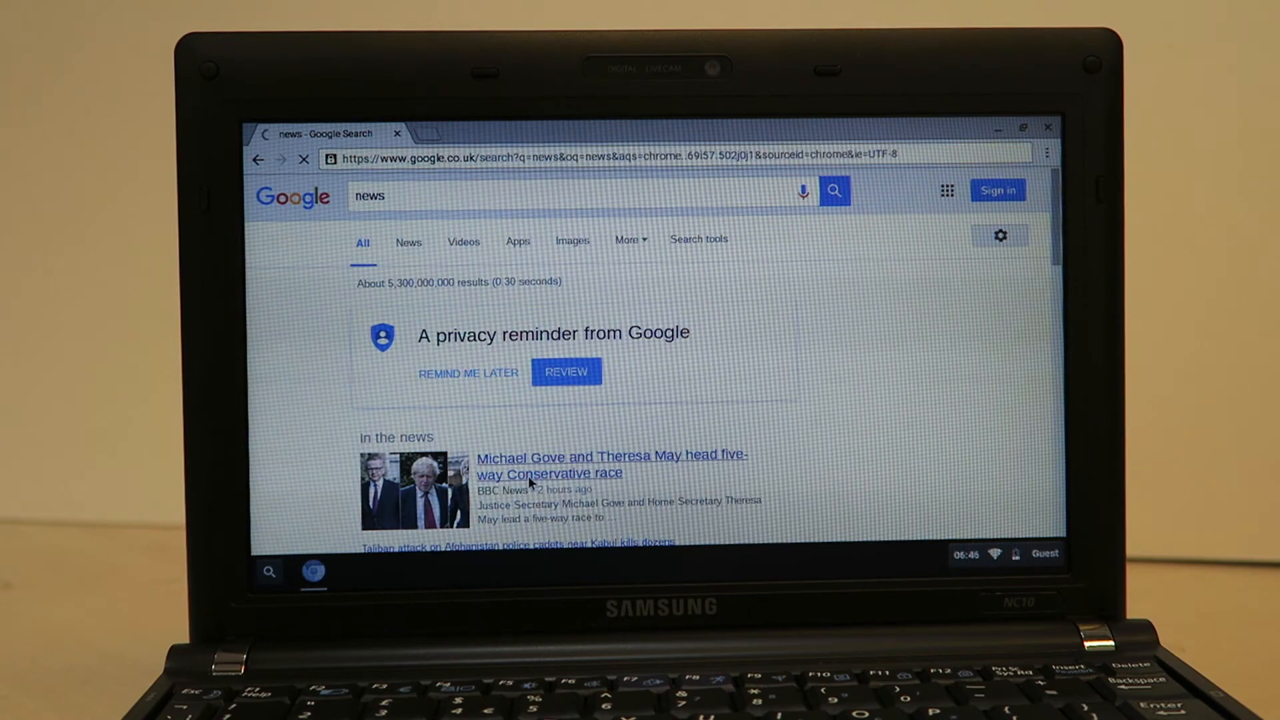
# - Read the BBC Conservative leadership race article past the cookie notice, then close Chrome
pyautogui.click(612, 464)
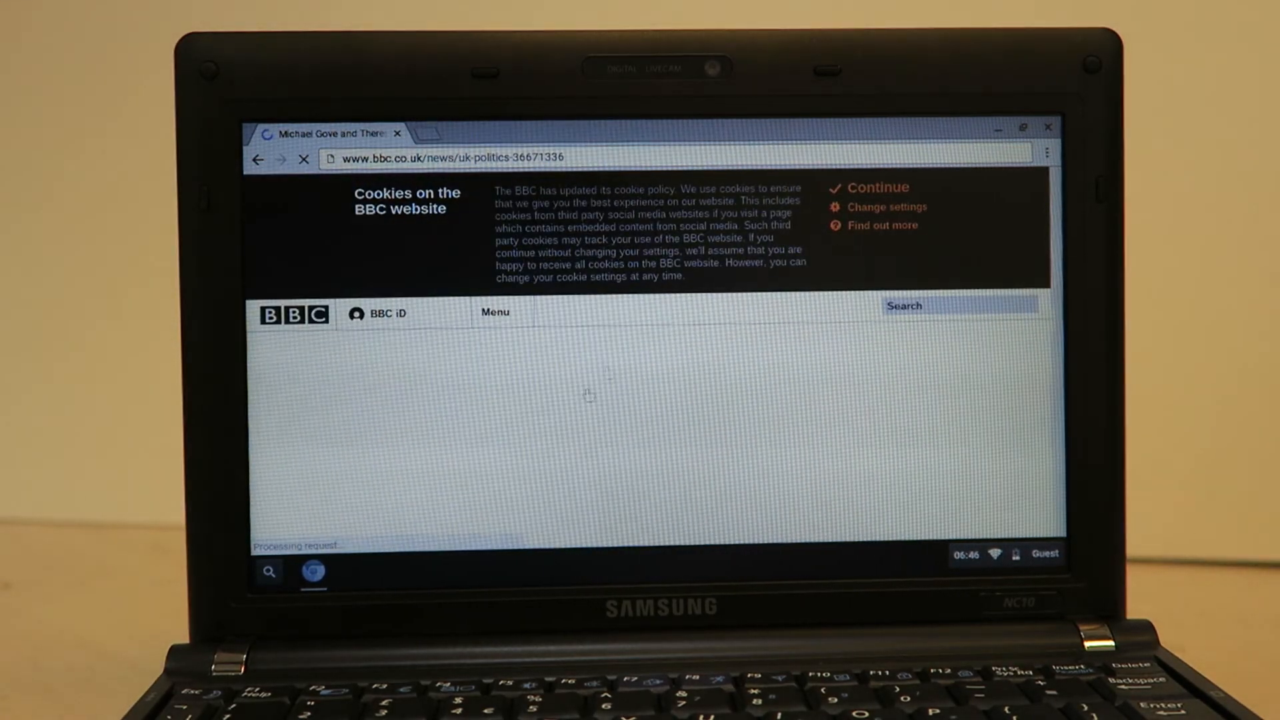
pyautogui.click(876, 187)
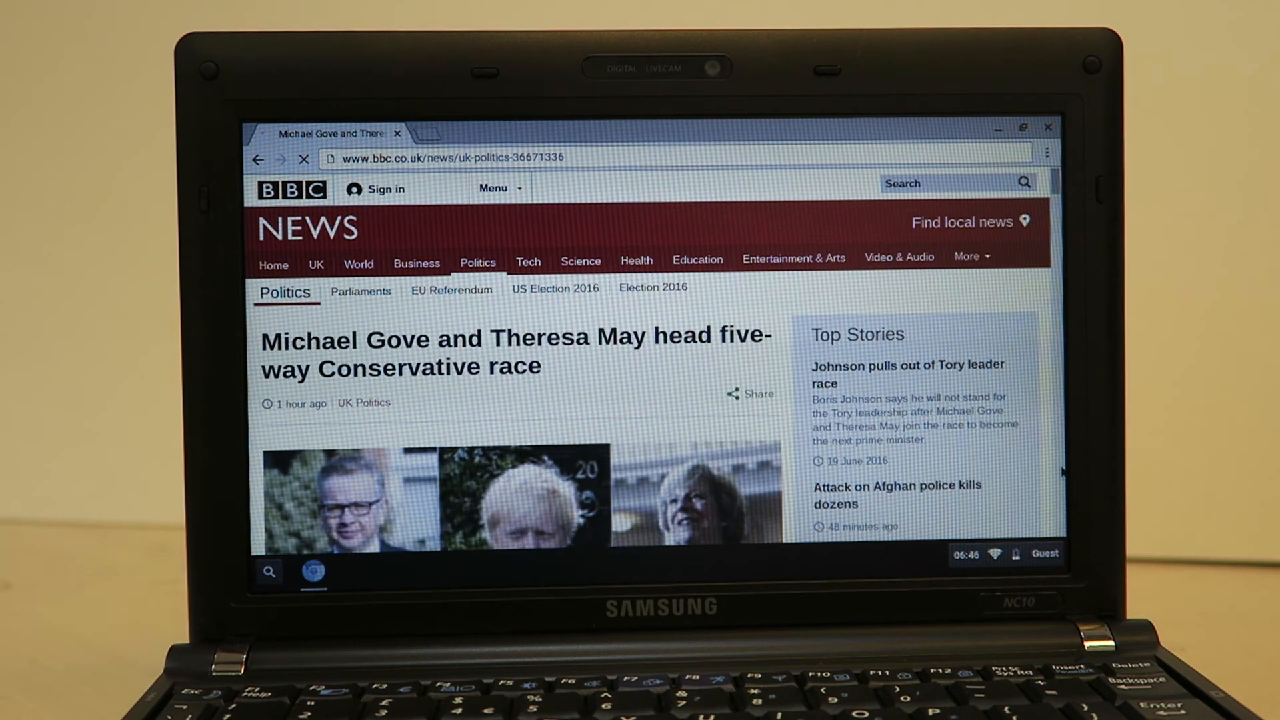
pyautogui.scroll(-3)
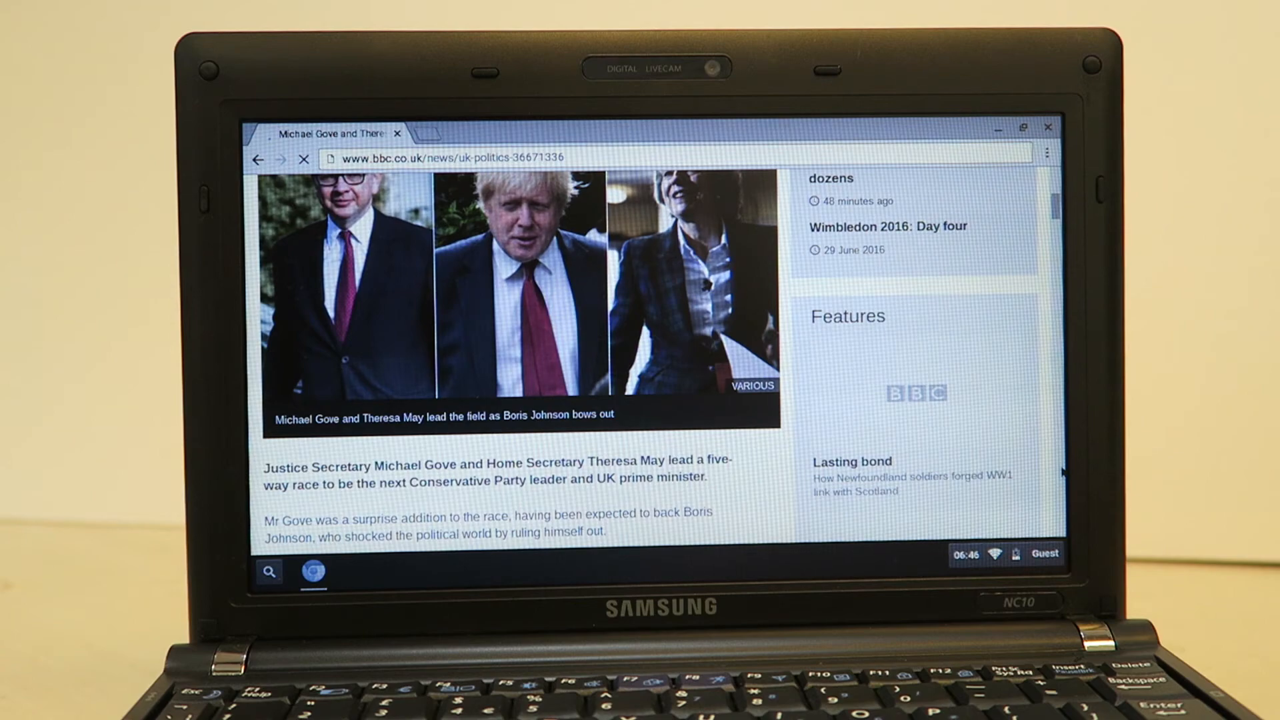
pyautogui.scroll(-3)
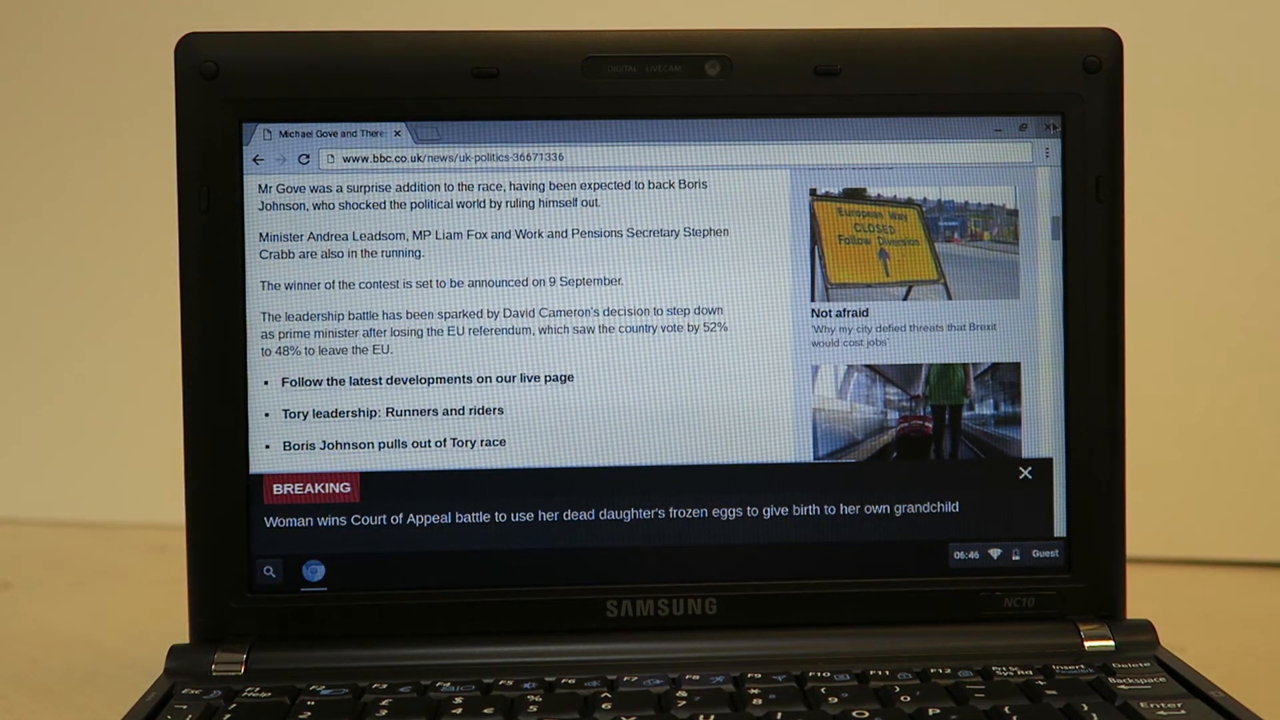
pyautogui.click(1044, 554)
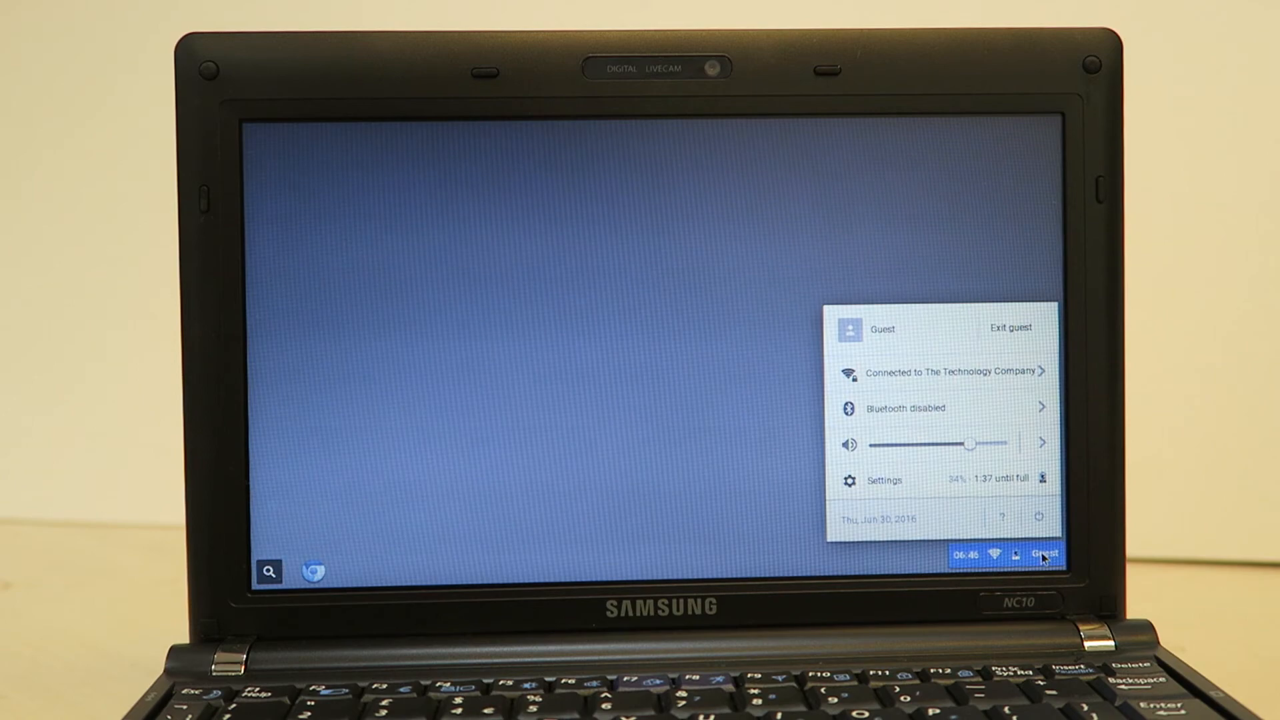